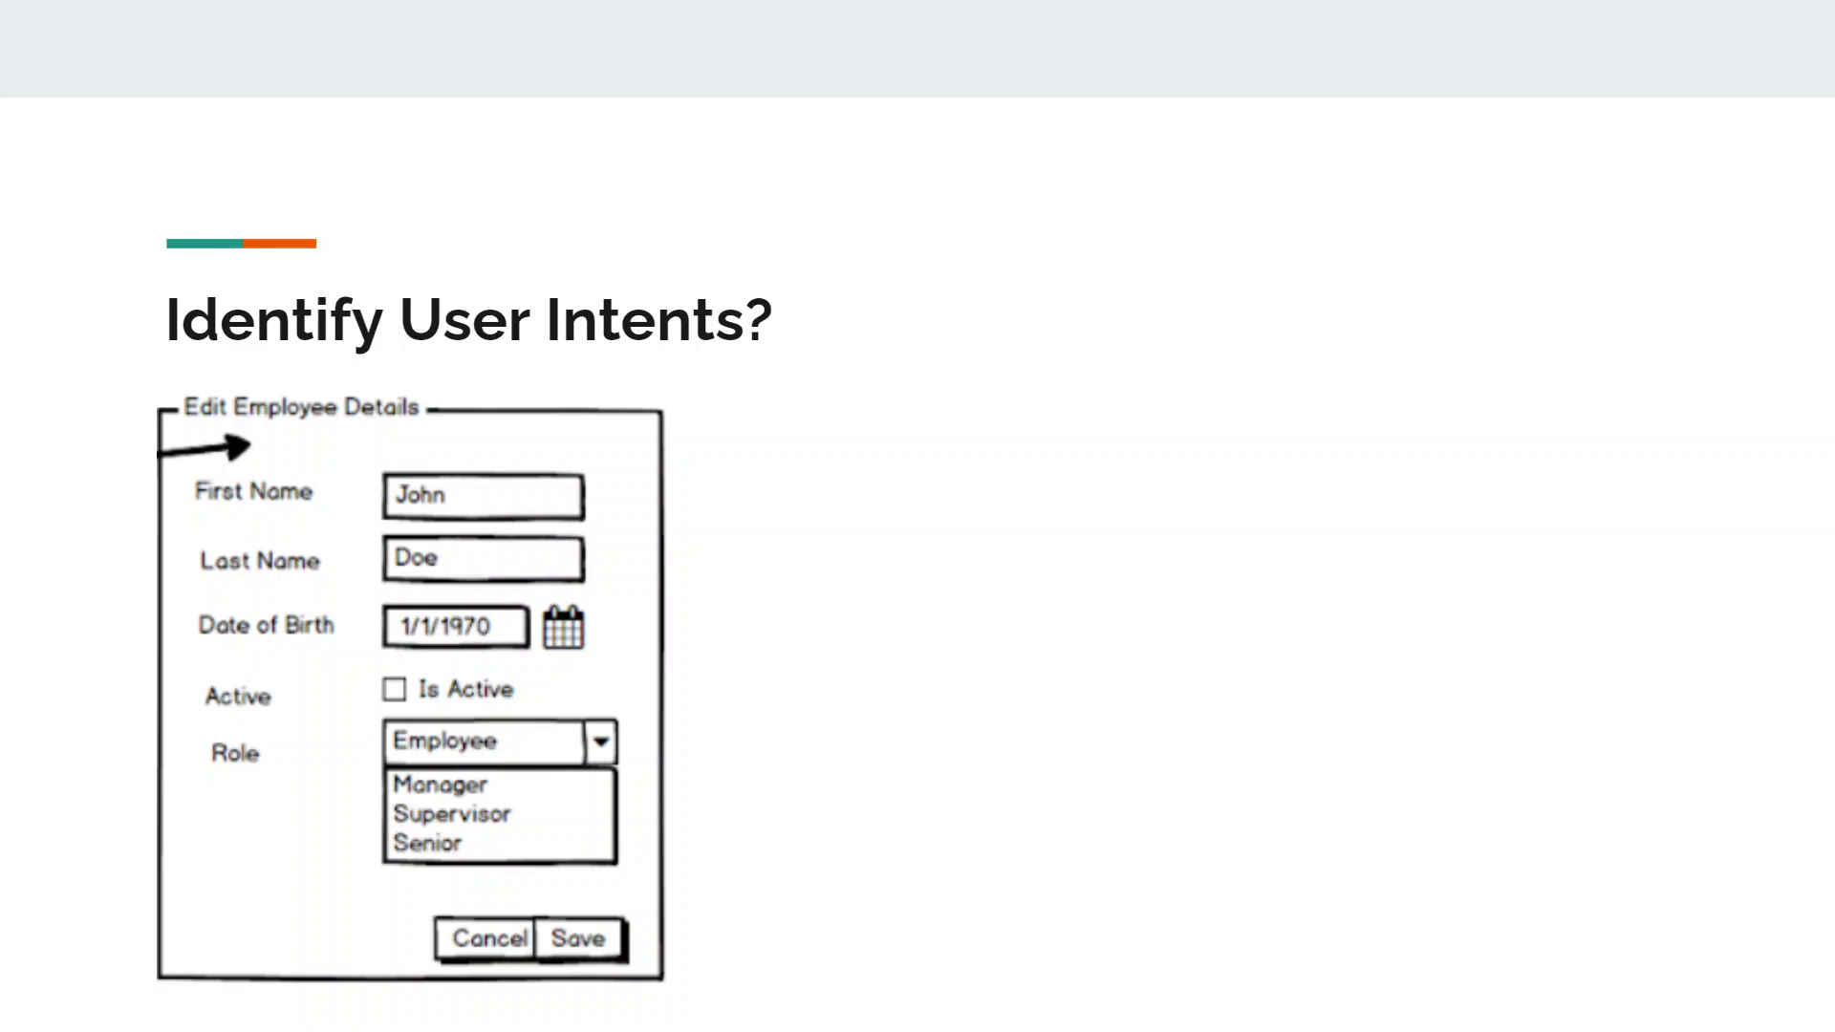
pyautogui.moveTo(1319, 656)
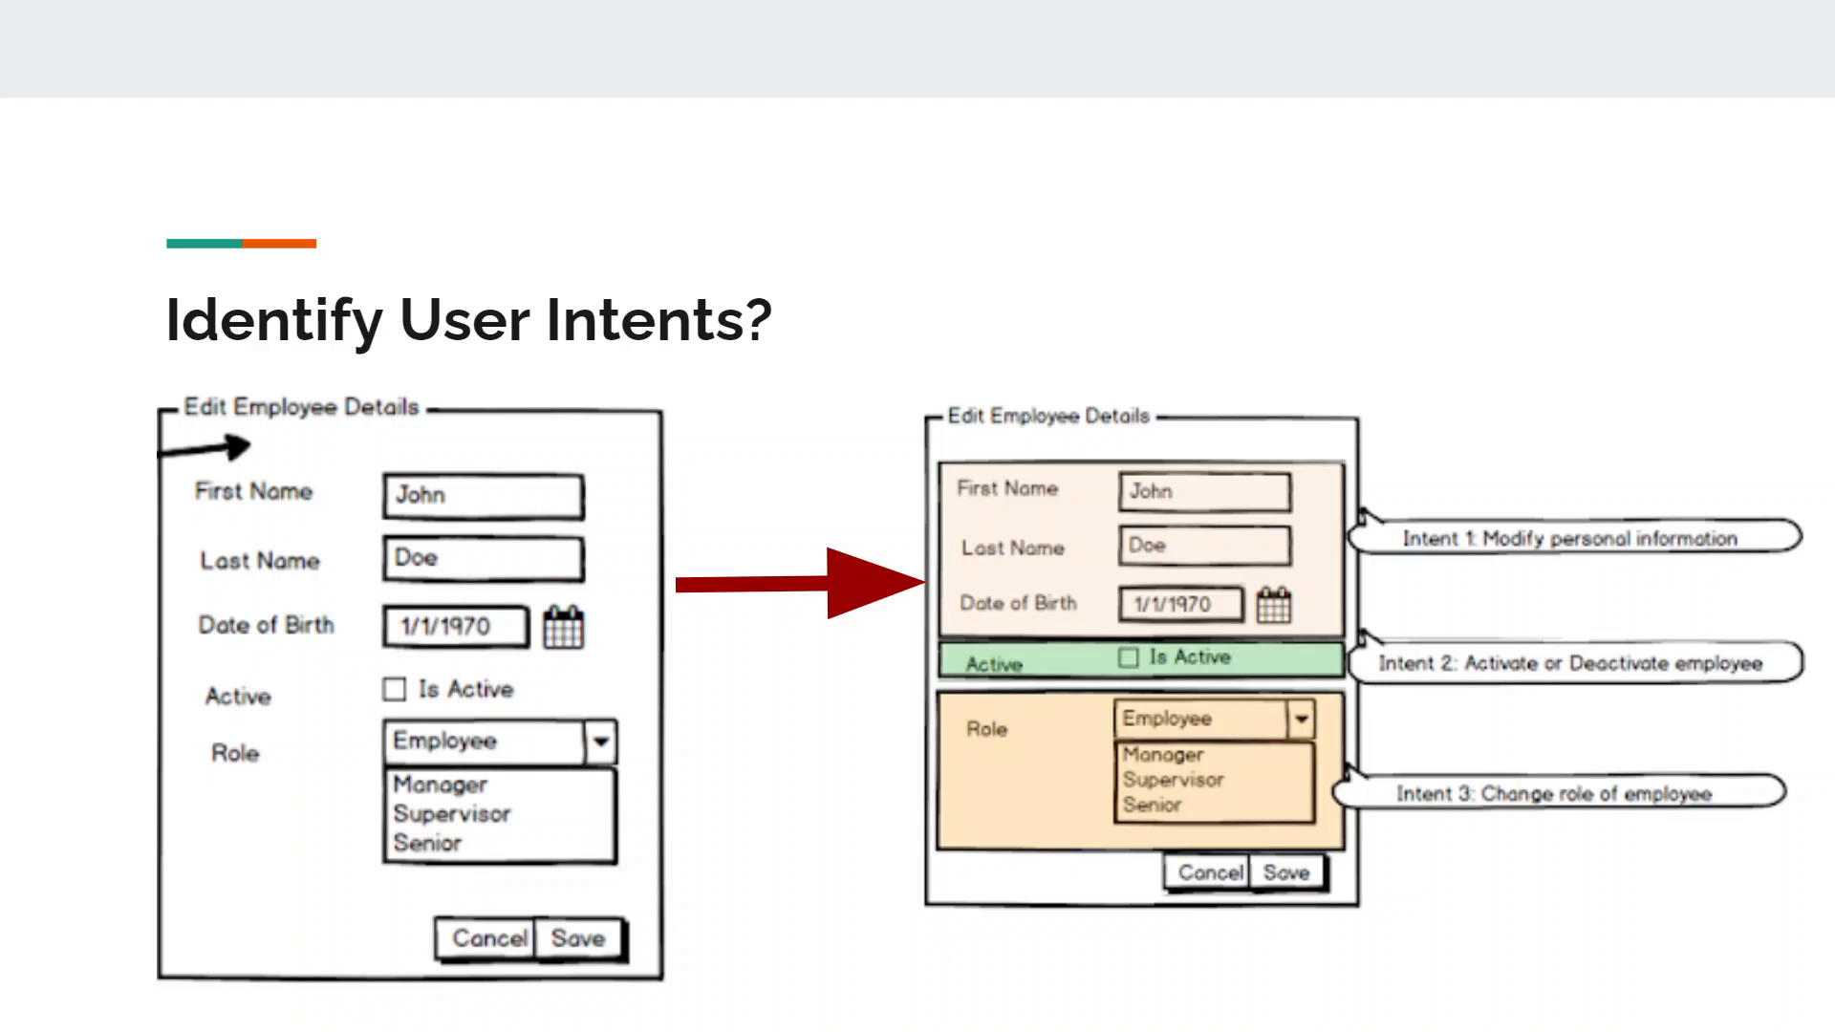
pyautogui.moveTo(1331, 321)
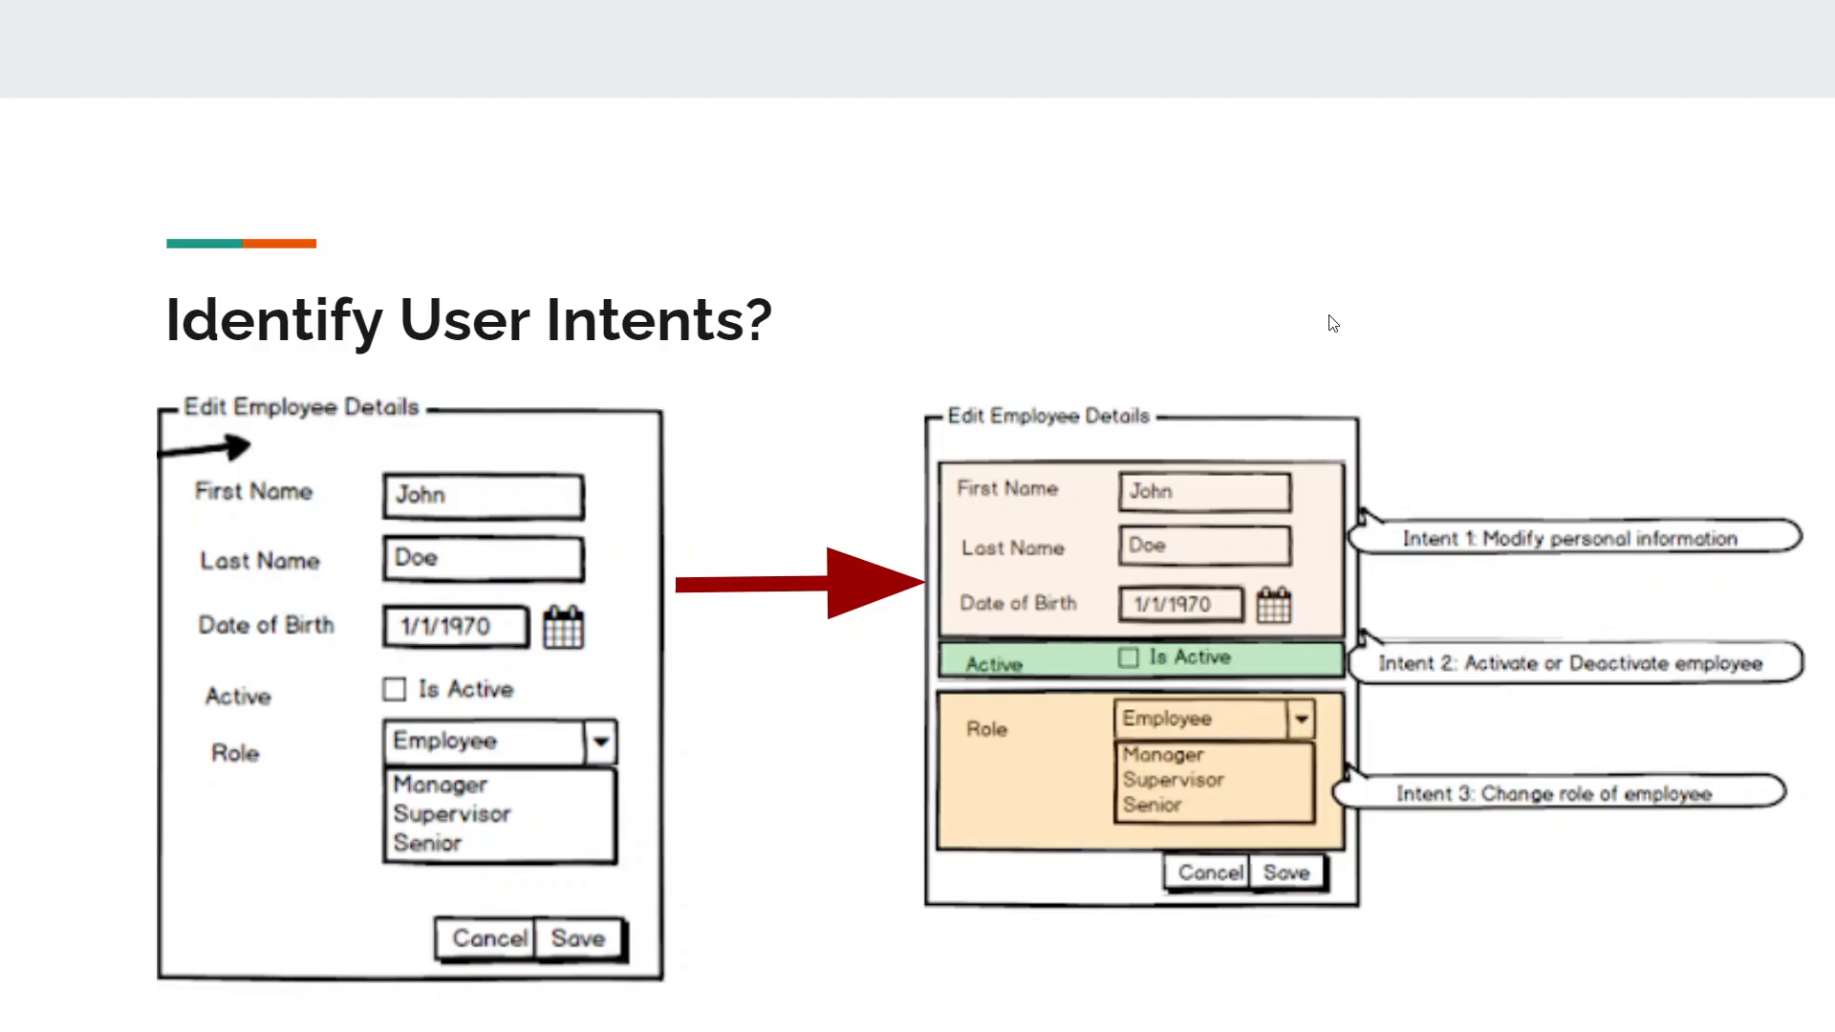
# Advance the slide to reveal the task-based form annotated with Intent 1–3 callouts
pyautogui.press('Right')
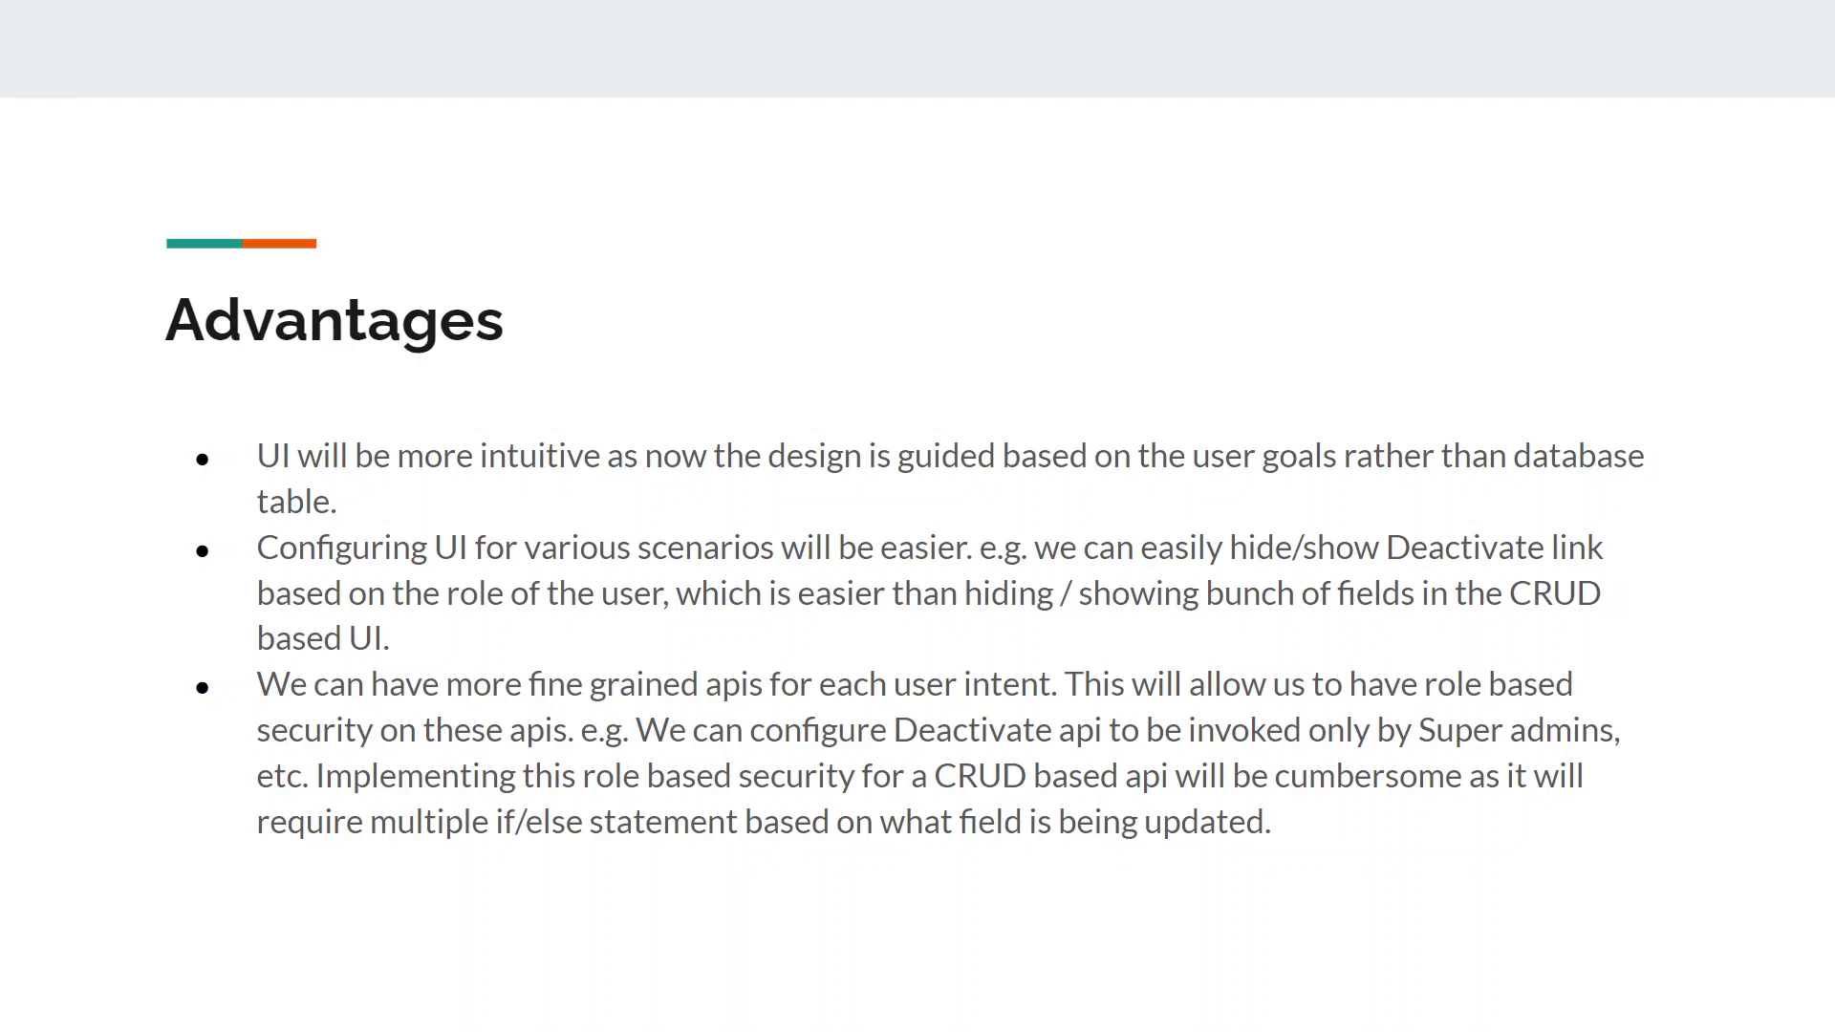
pyautogui.moveTo(852, 566)
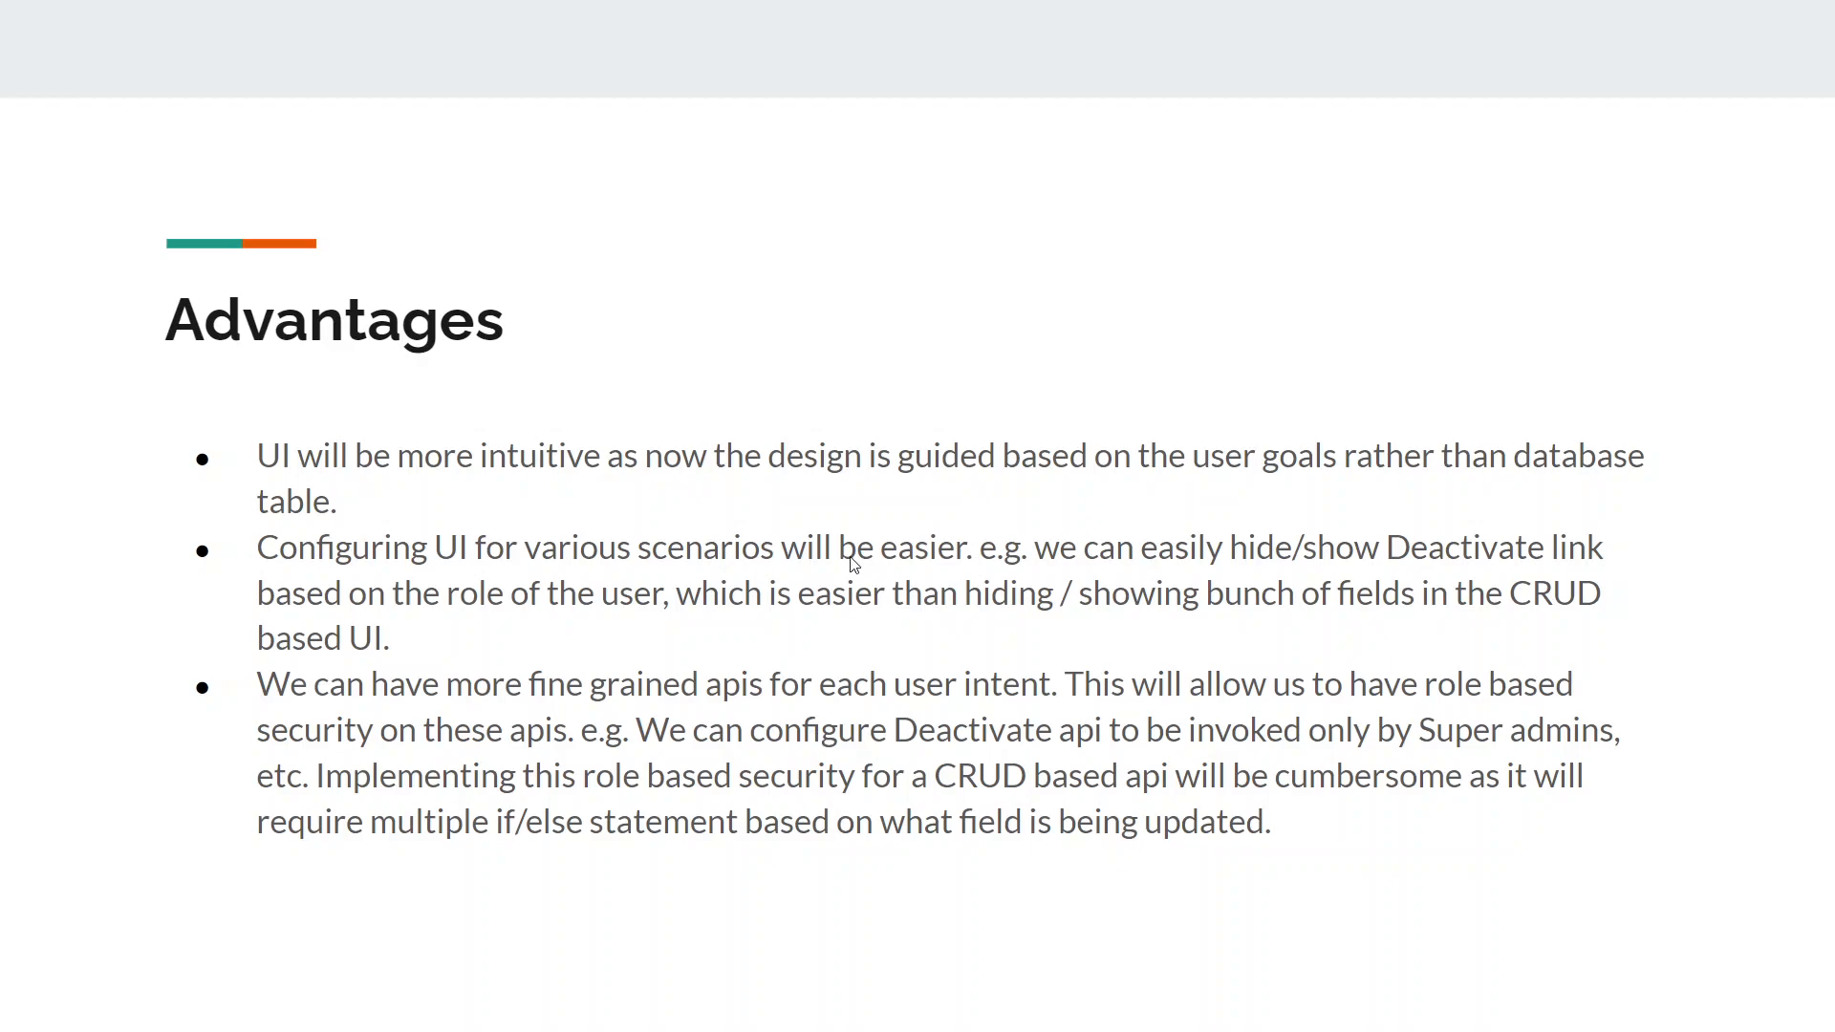